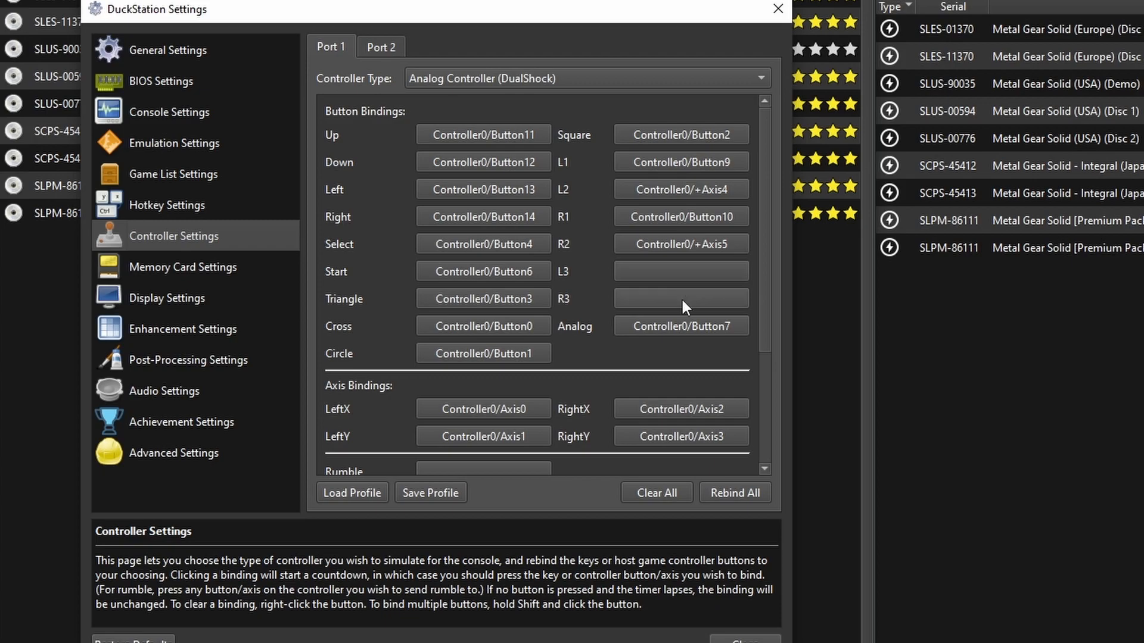
Step: Rebind Auto Fire 1 to Controller0/Button8, keeping a 2-frame interval
scroll(down, 3)
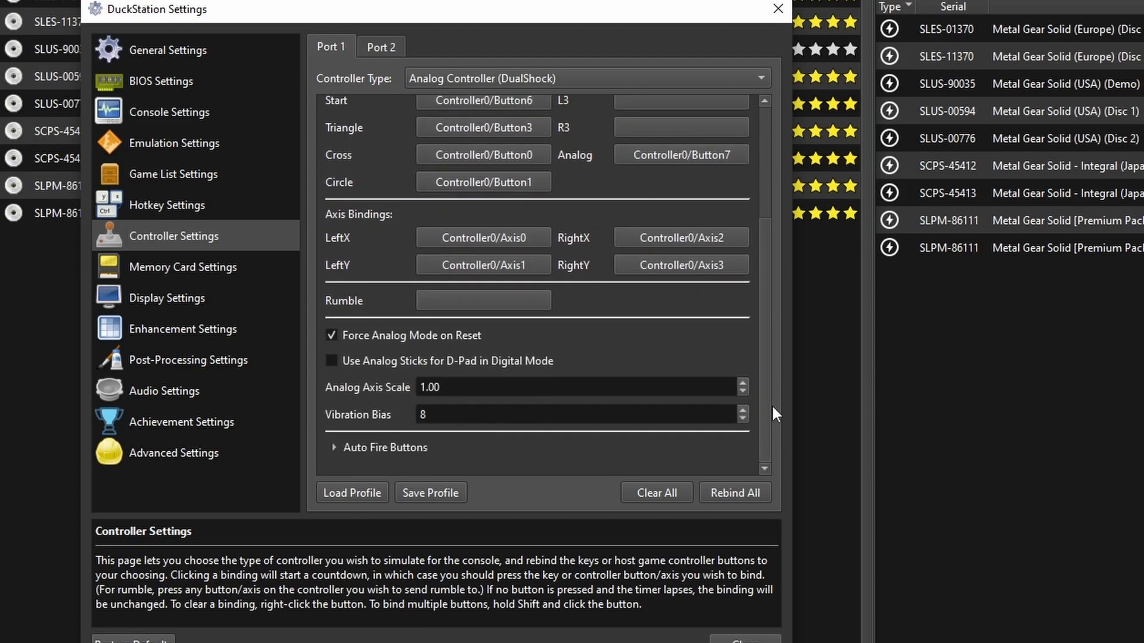
mouse_move(343, 458)
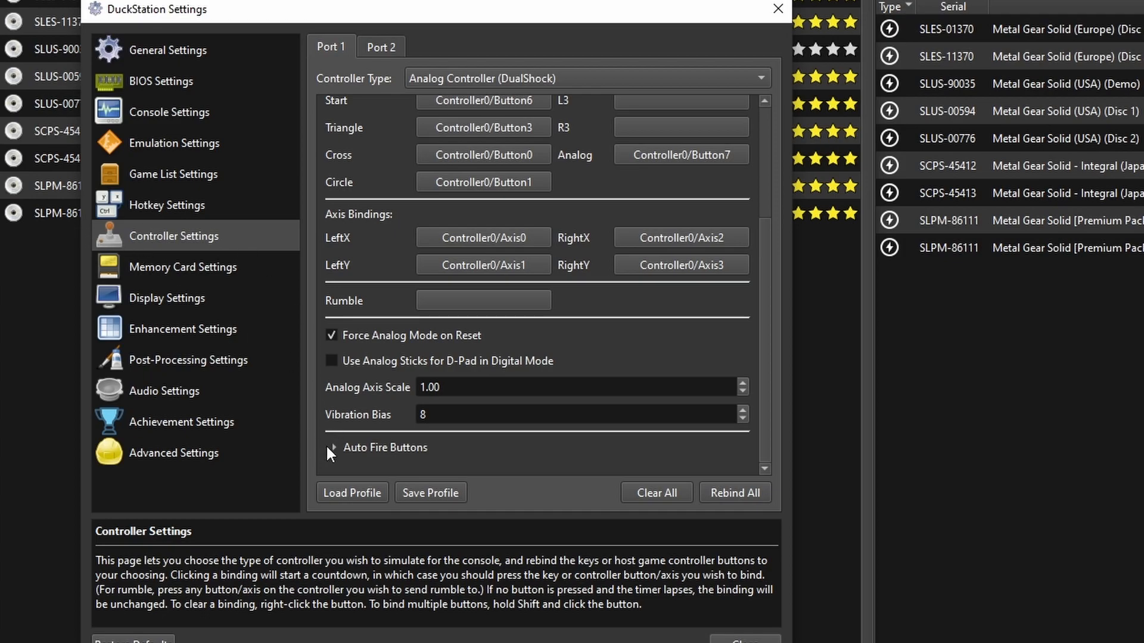
click(332, 448)
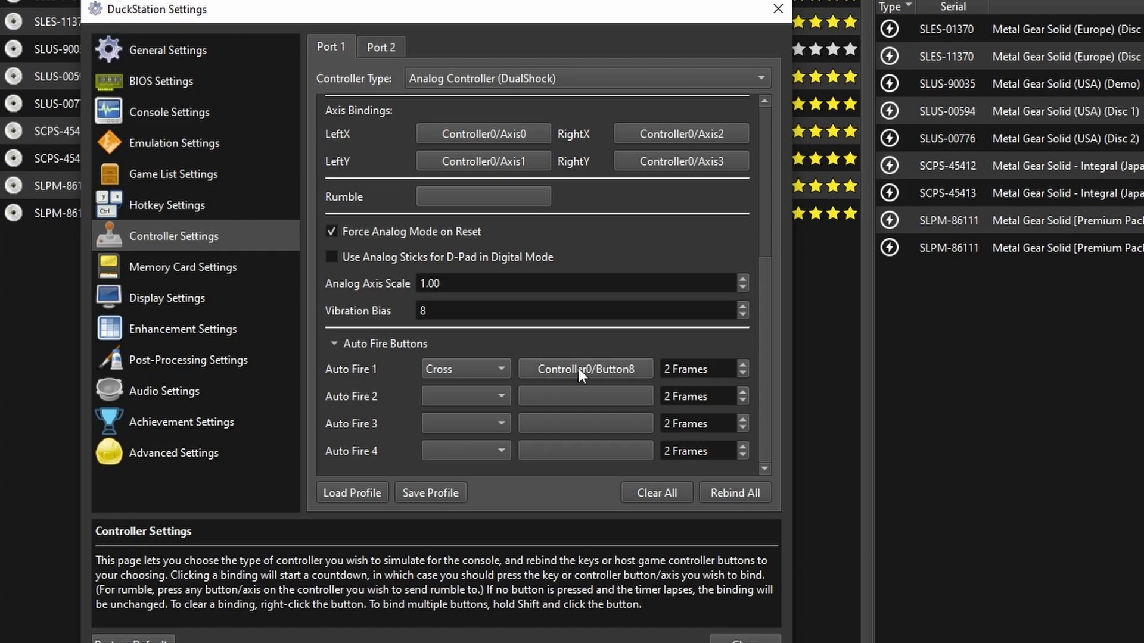
click(584, 368)
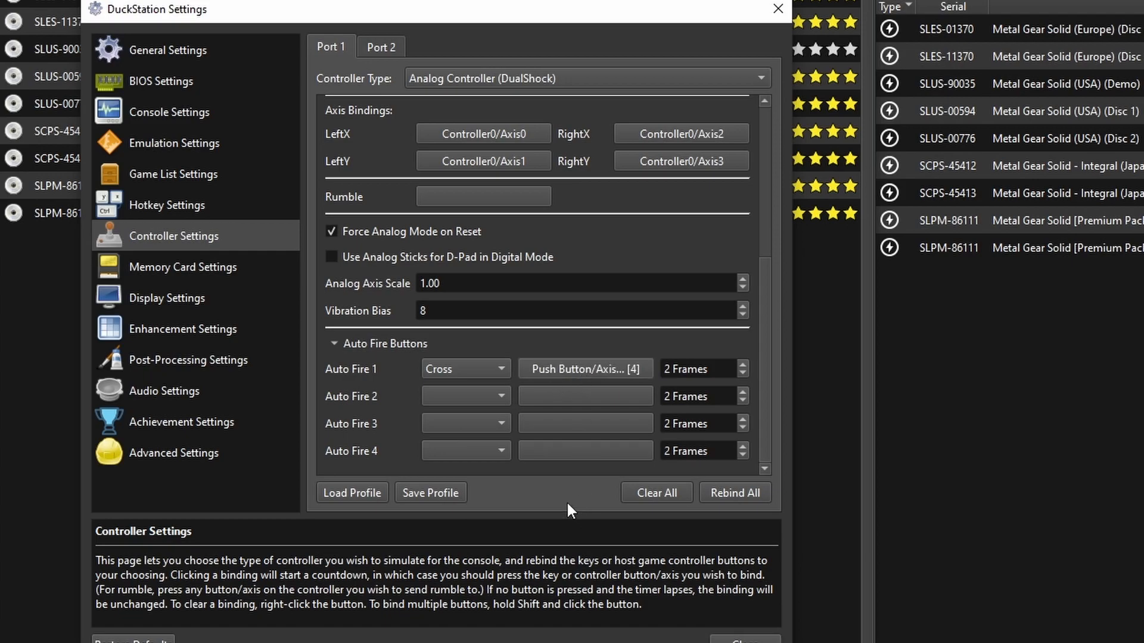
click(584, 368)
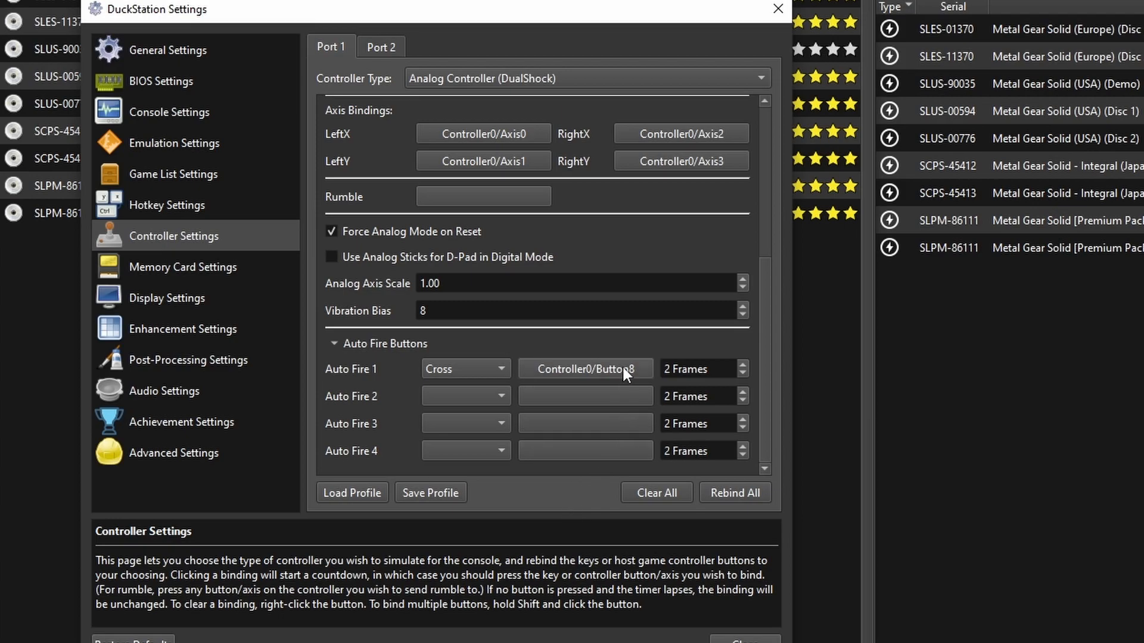
mouse_move(468, 385)
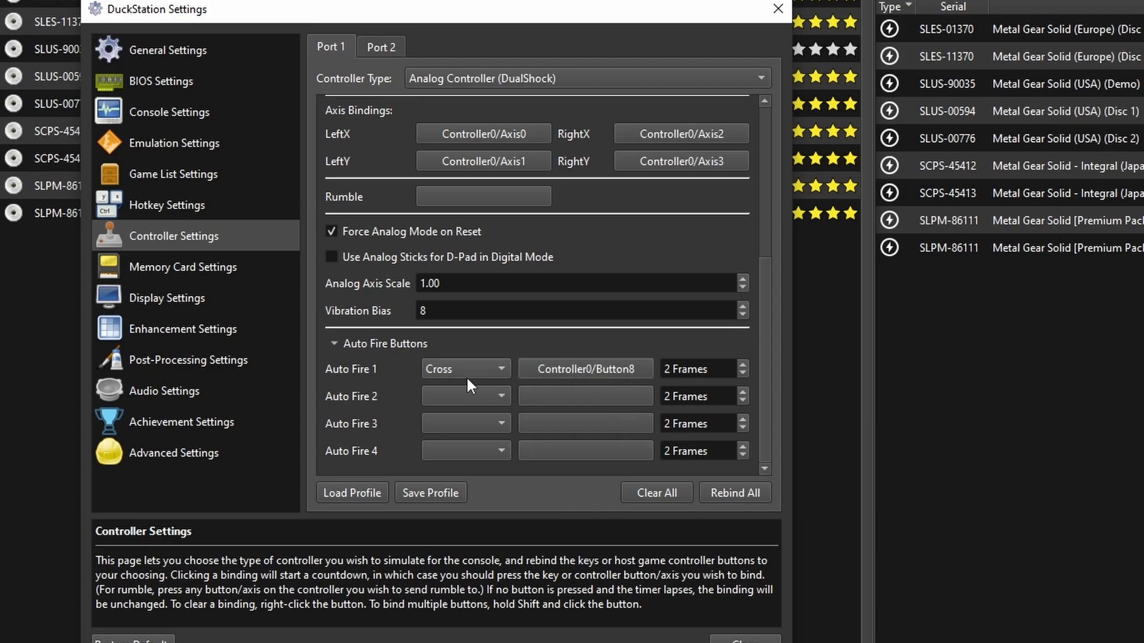
mouse_move(500, 374)
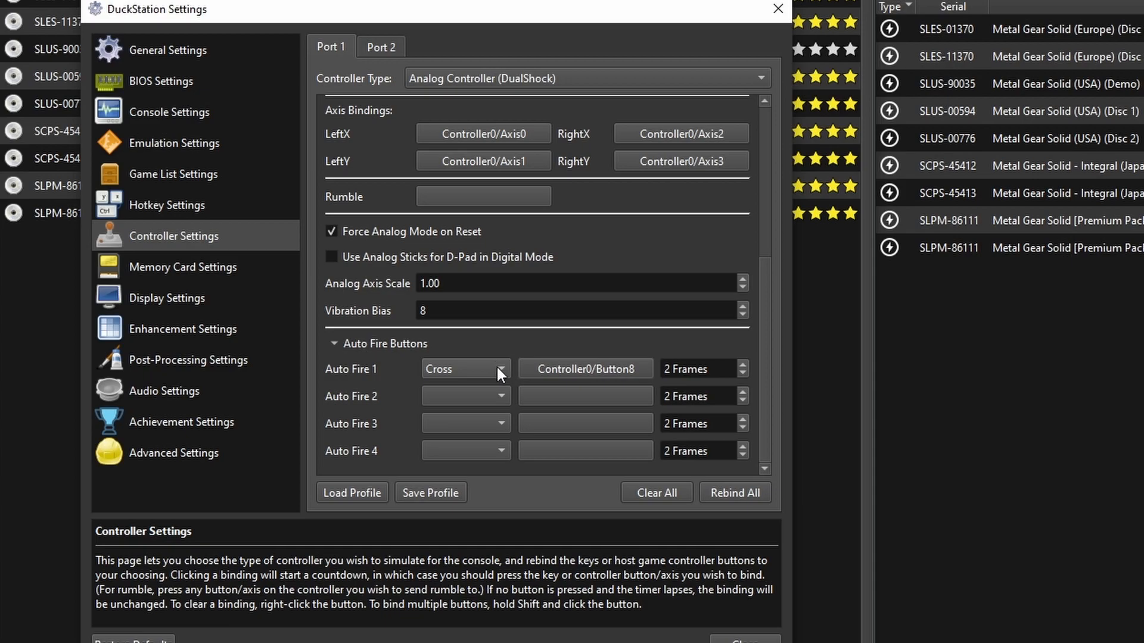
mouse_move(412, 379)
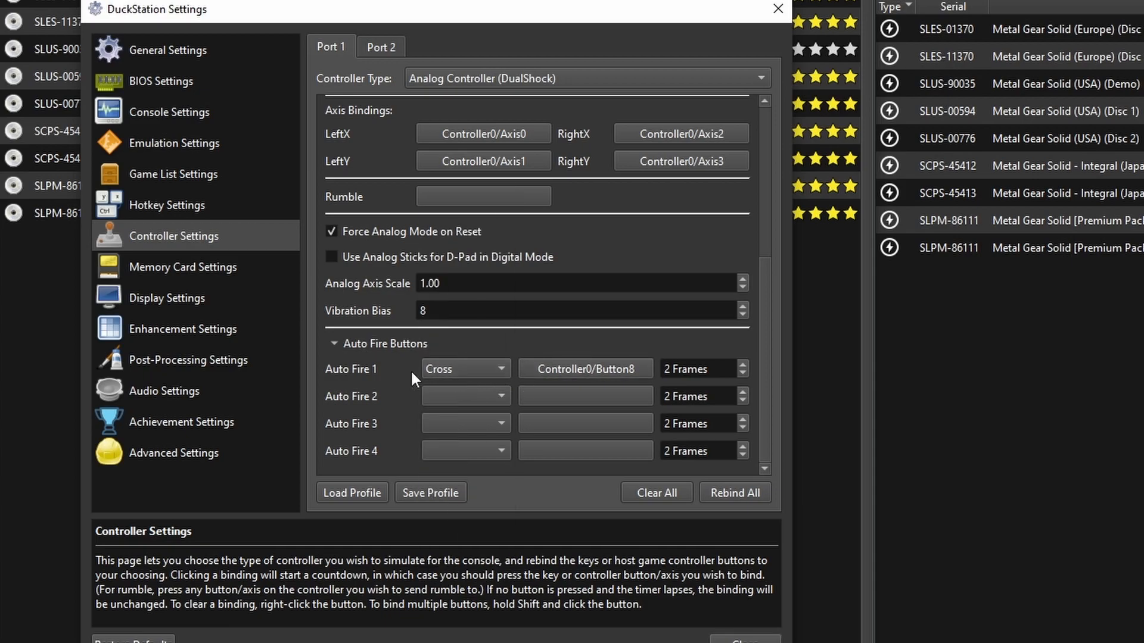
mouse_move(566, 377)
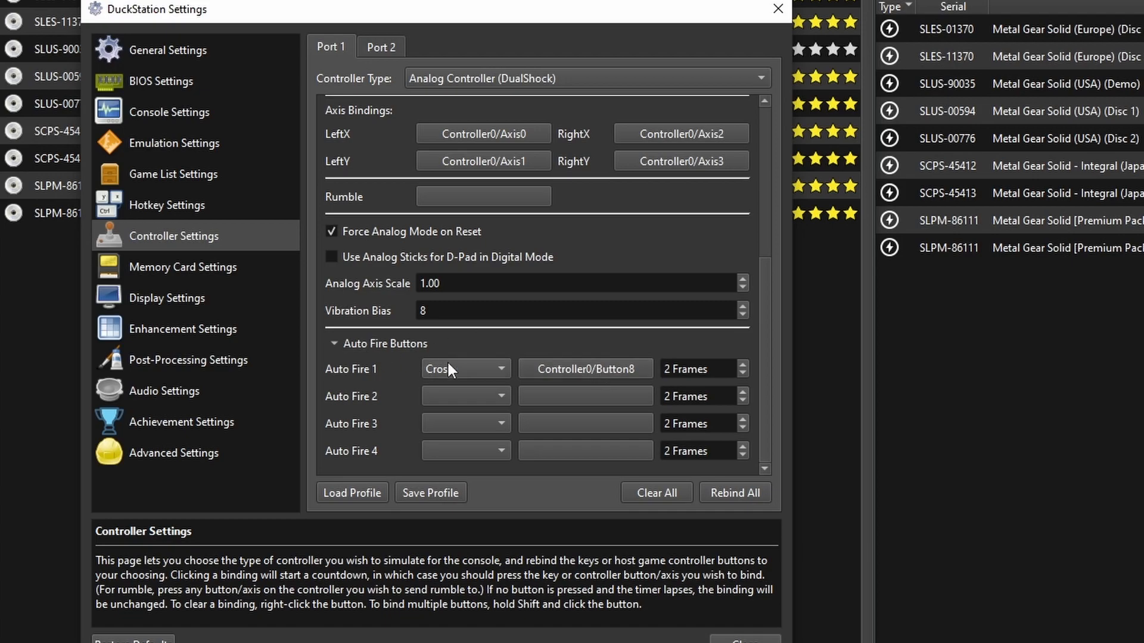
click(742, 373)
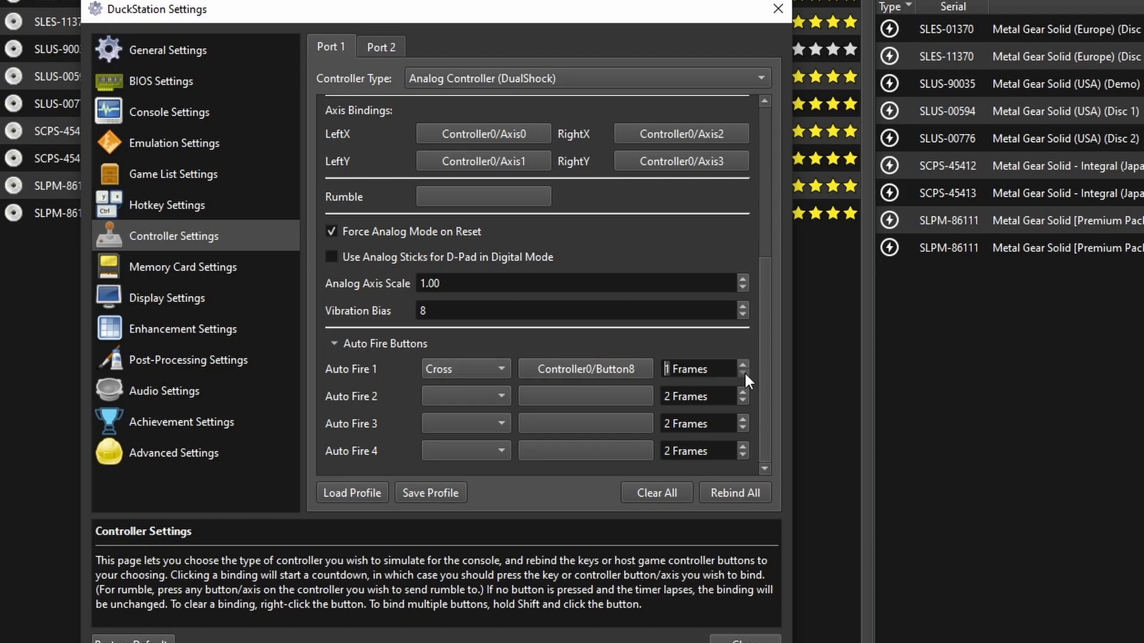
click(743, 364)
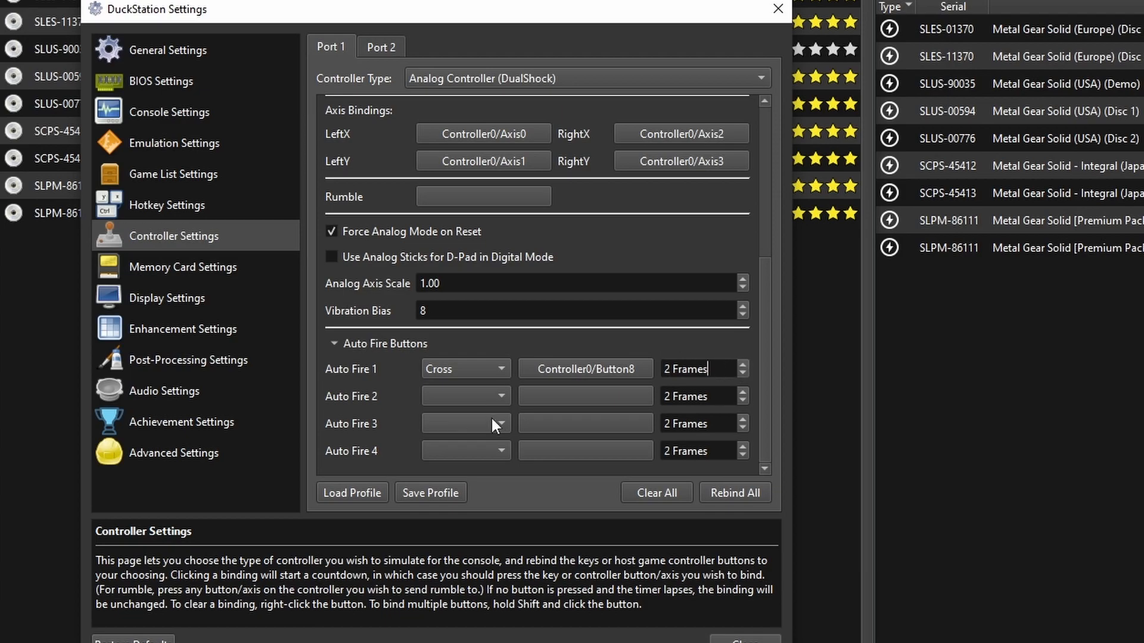
mouse_move(561, 403)
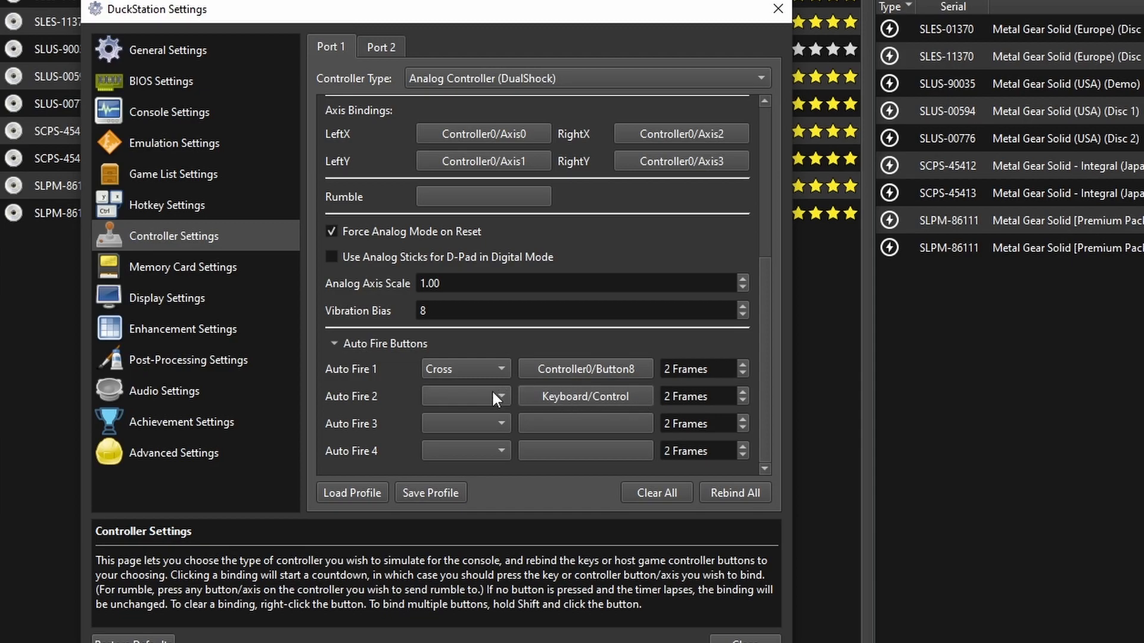
Step: Set Auto Fire 2 to repeat Cross via Left Ctrl and close settings
click(499, 396)
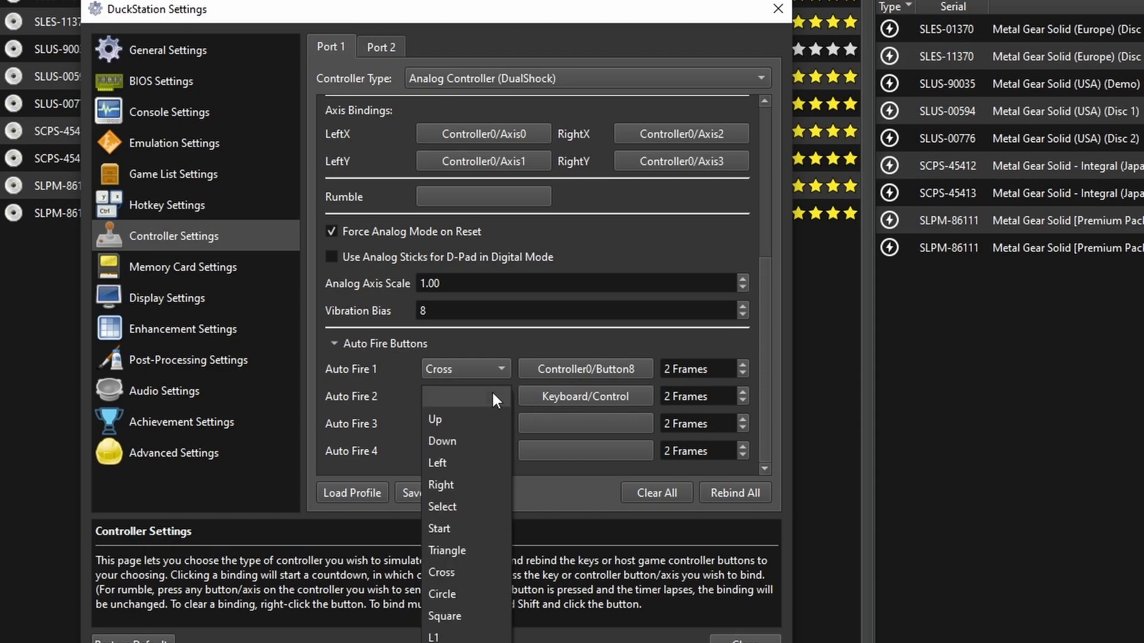
click(441, 573)
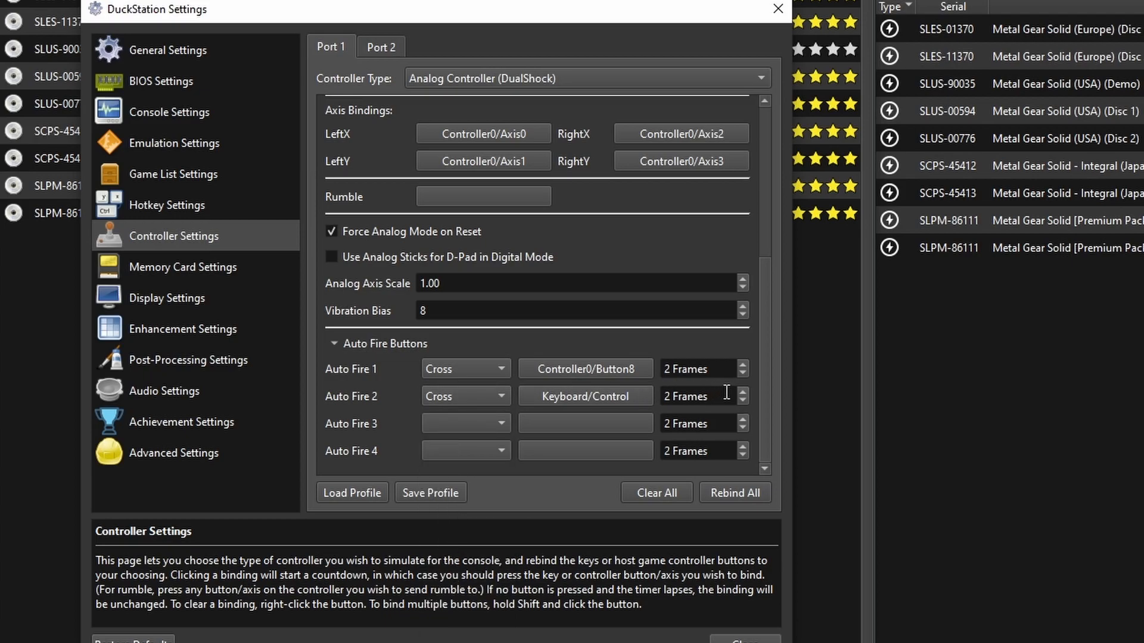
click(777, 9)
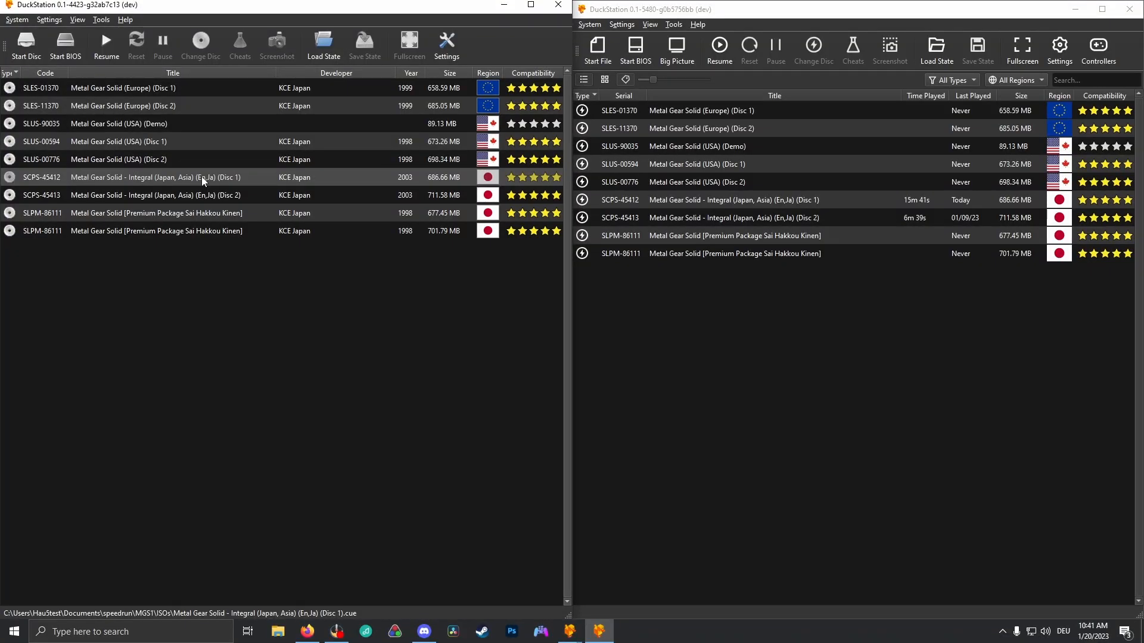
double_click(156, 177)
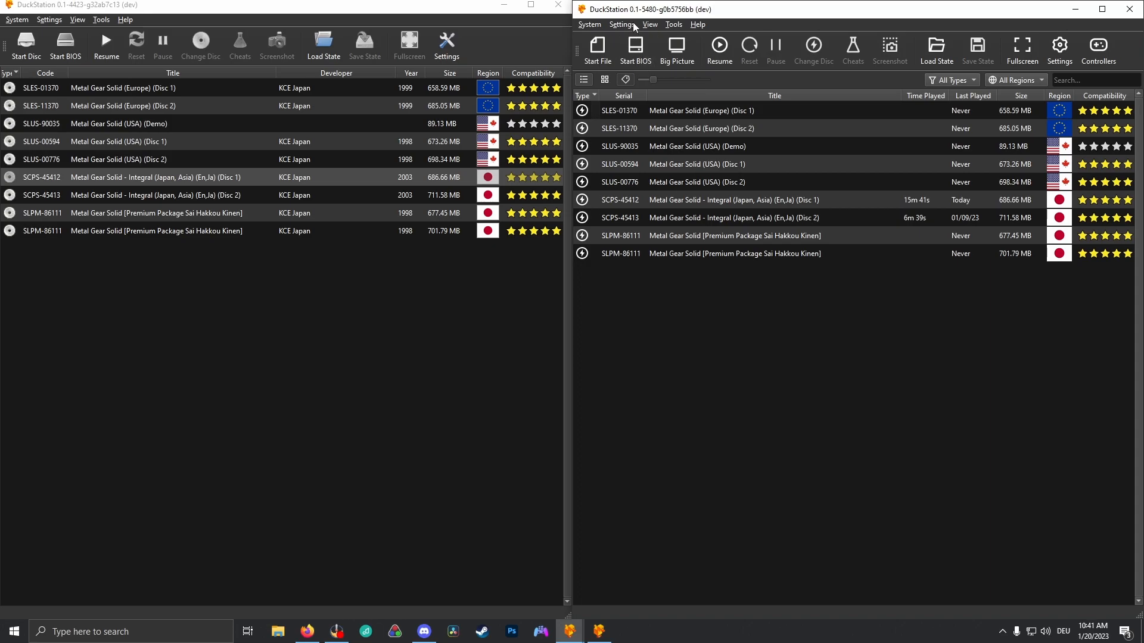
Step: Auto-map the newer build's Port 1 controller to the SDL-0 gamepad under Controllers
click(621, 24)
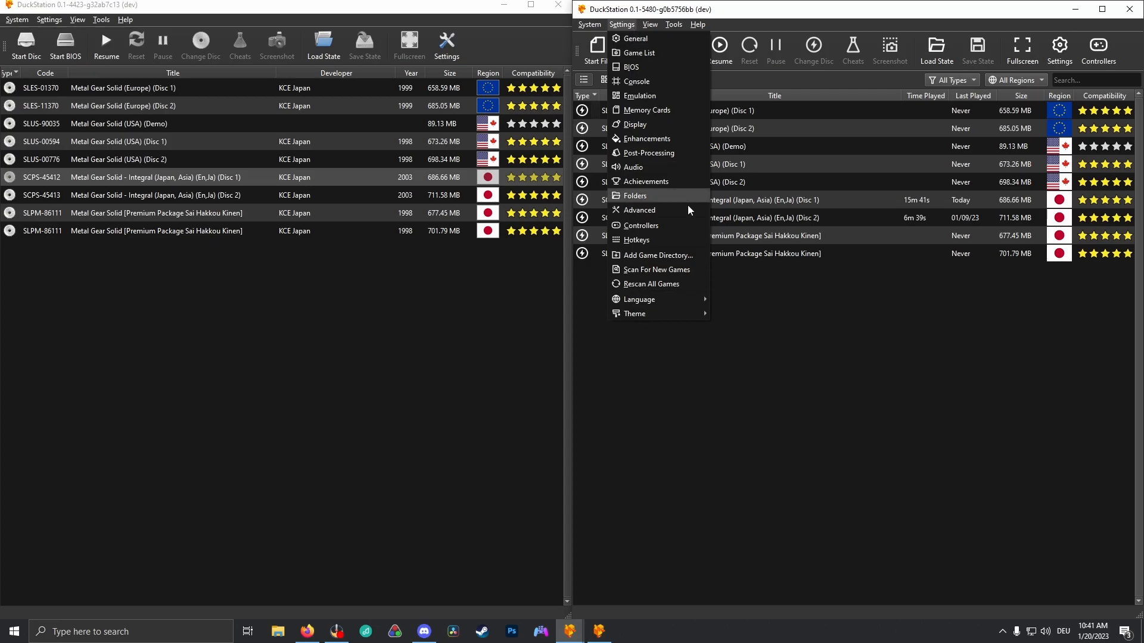
click(641, 226)
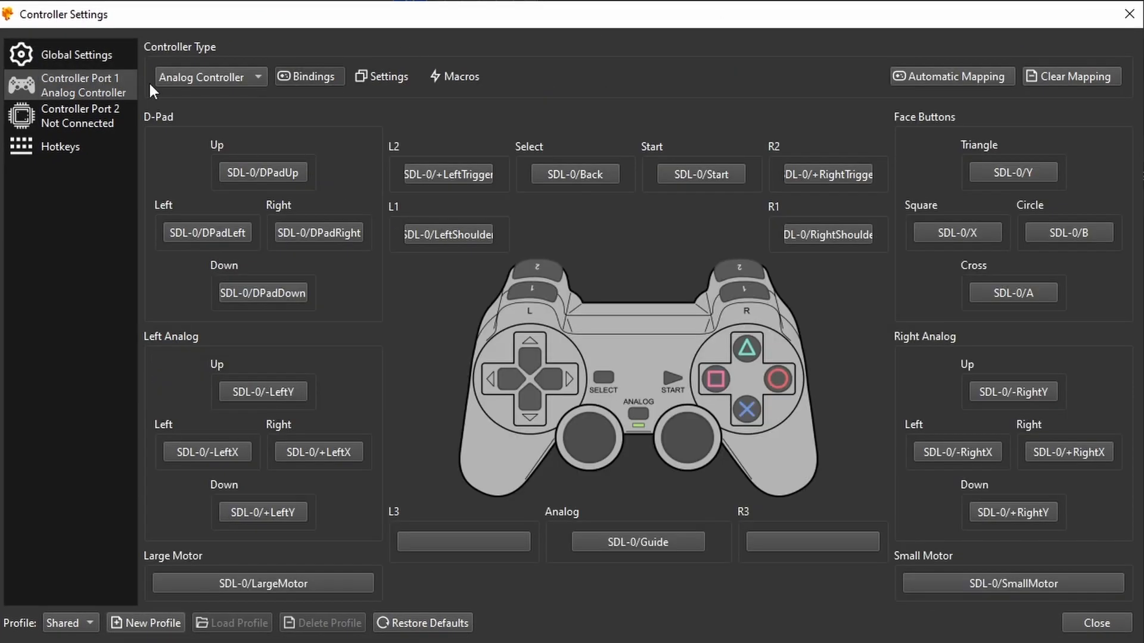
click(952, 75)
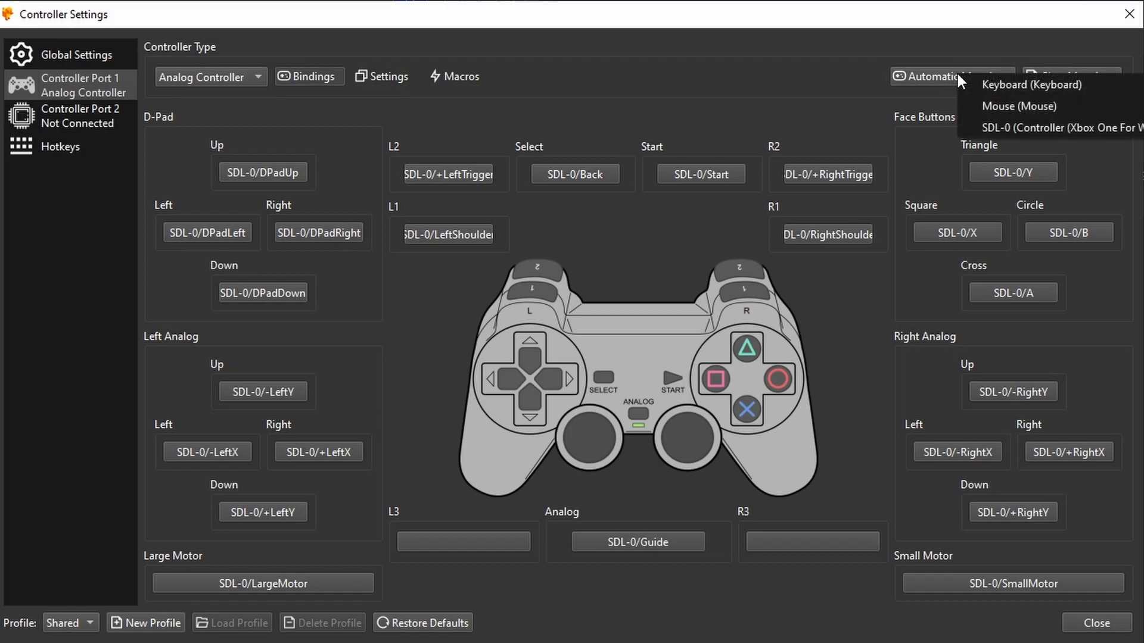
mouse_move(1058, 127)
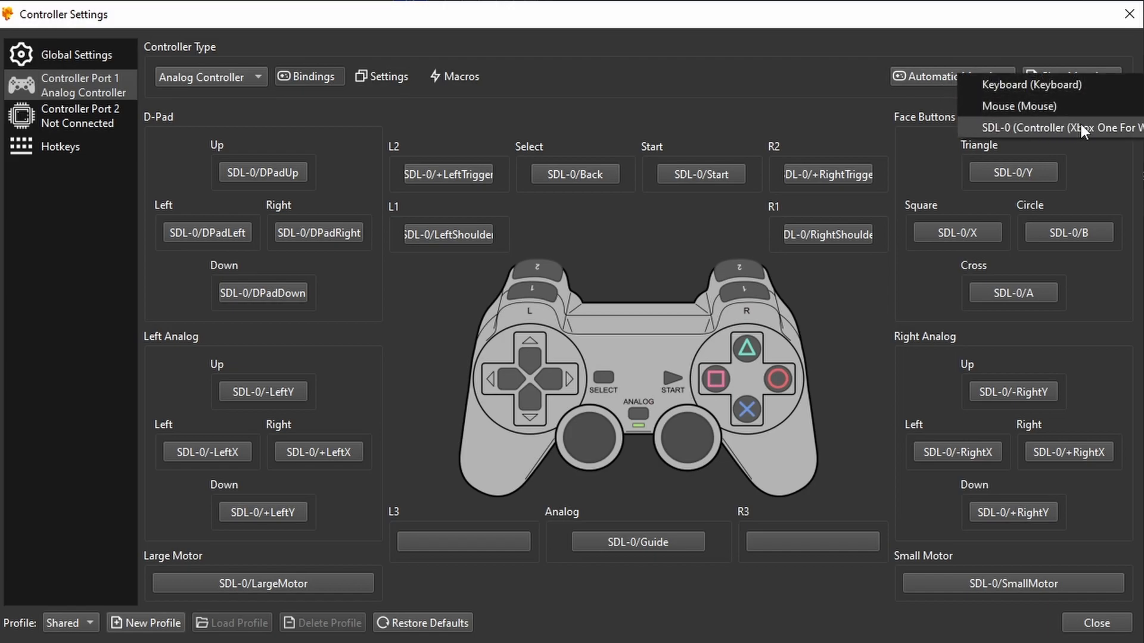
click(1050, 127)
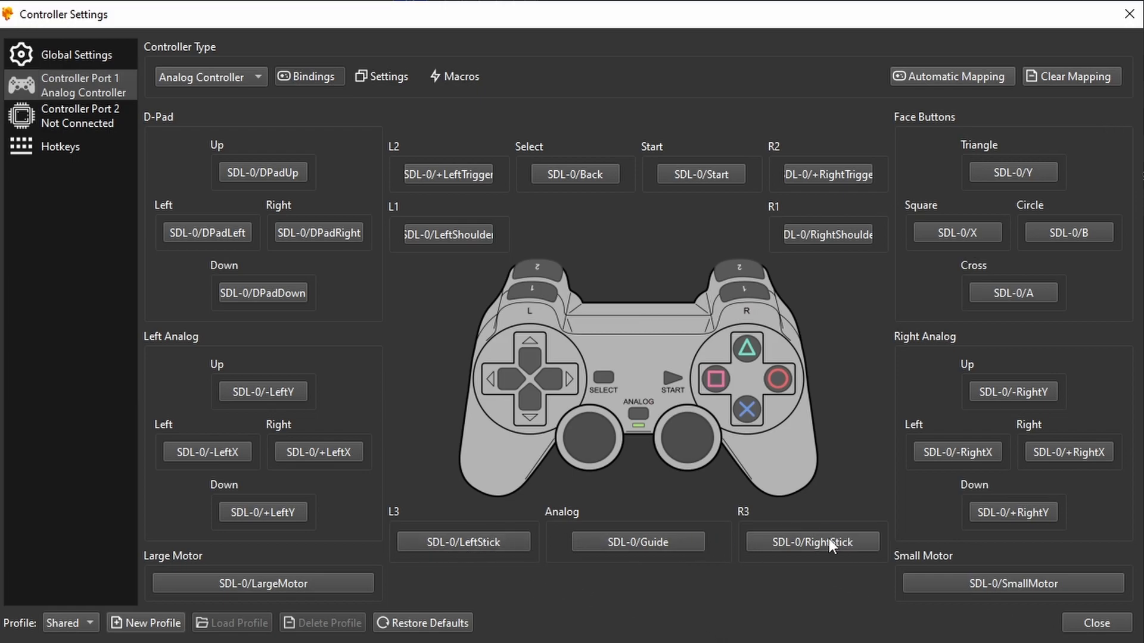
mouse_move(784, 592)
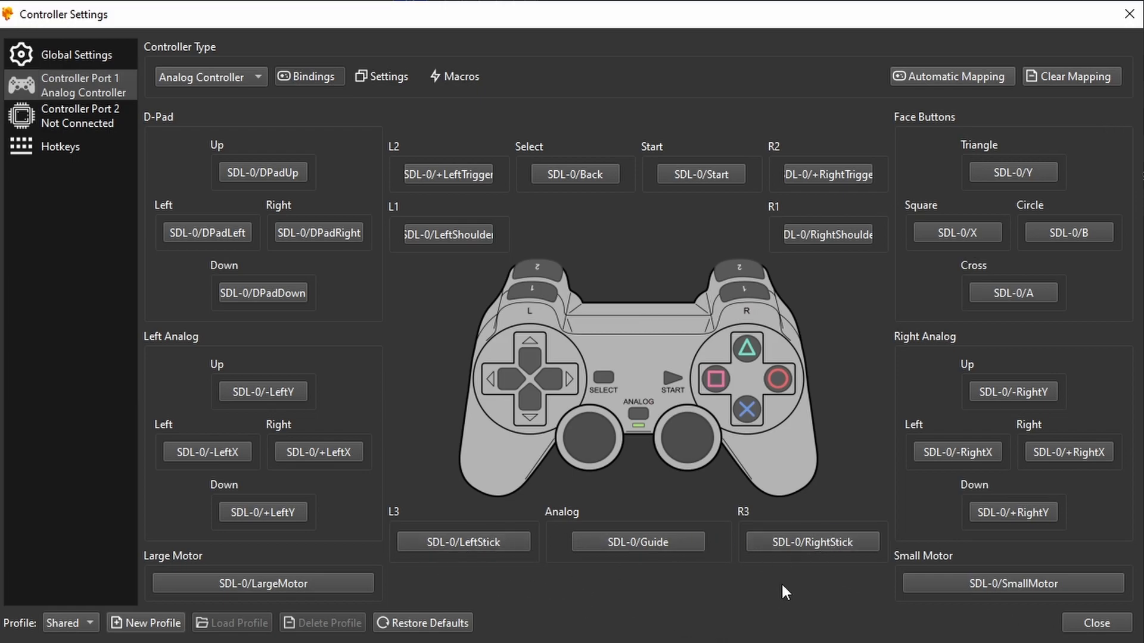
click(812, 542)
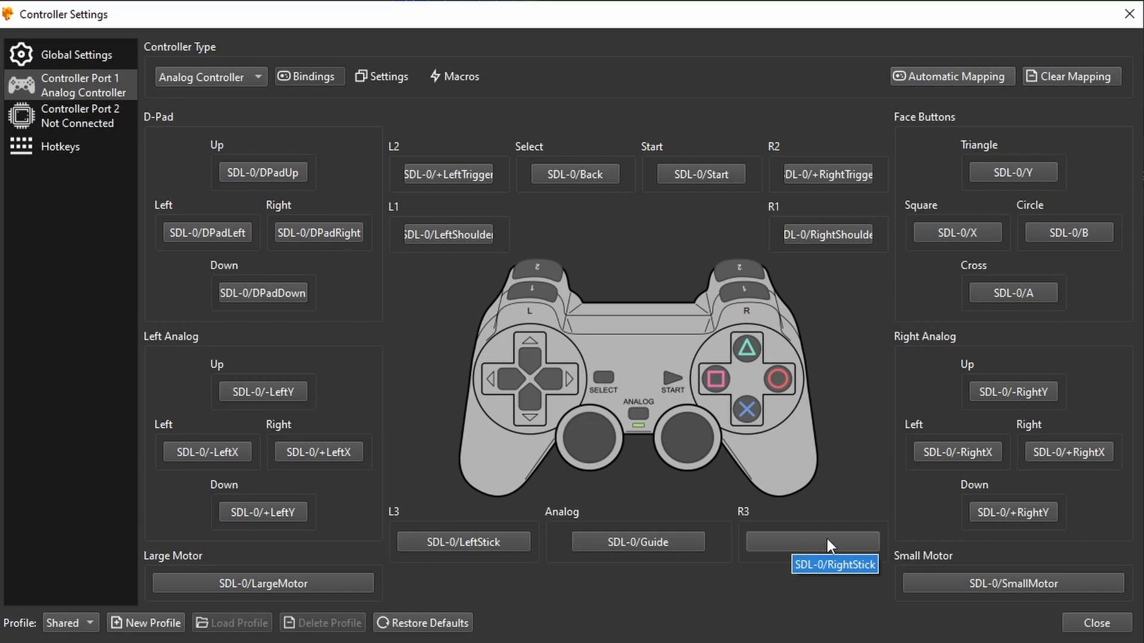
mouse_move(843, 544)
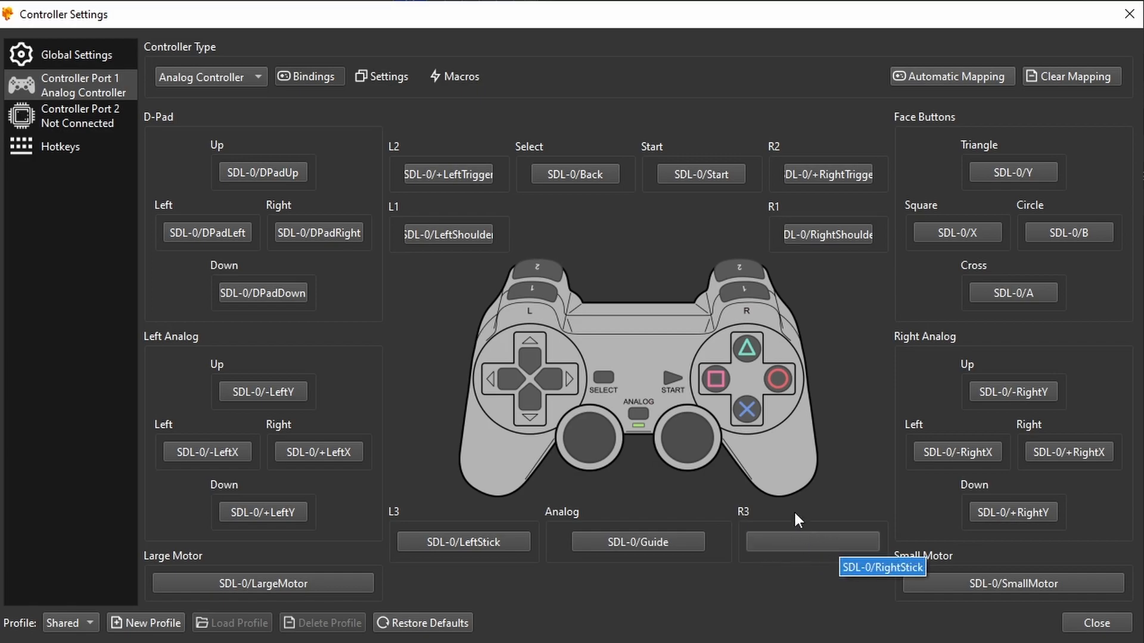
mouse_move(764, 449)
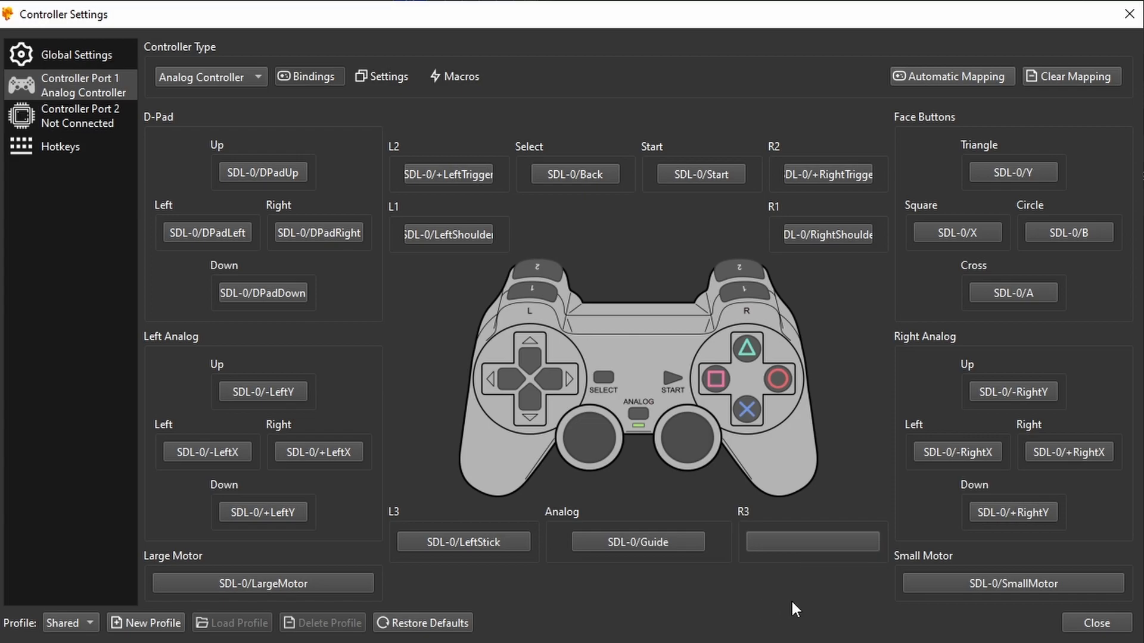
mouse_move(801, 594)
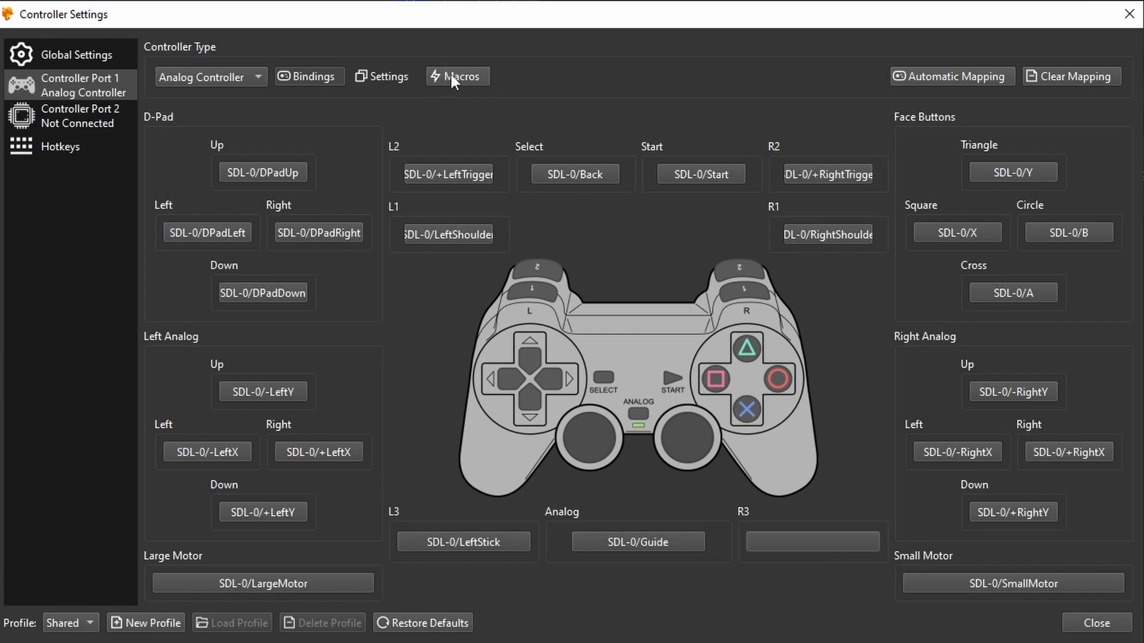
Step: Set Macro 1 to press Cross on Left Ctrl, toggling every 2 frames
click(457, 75)
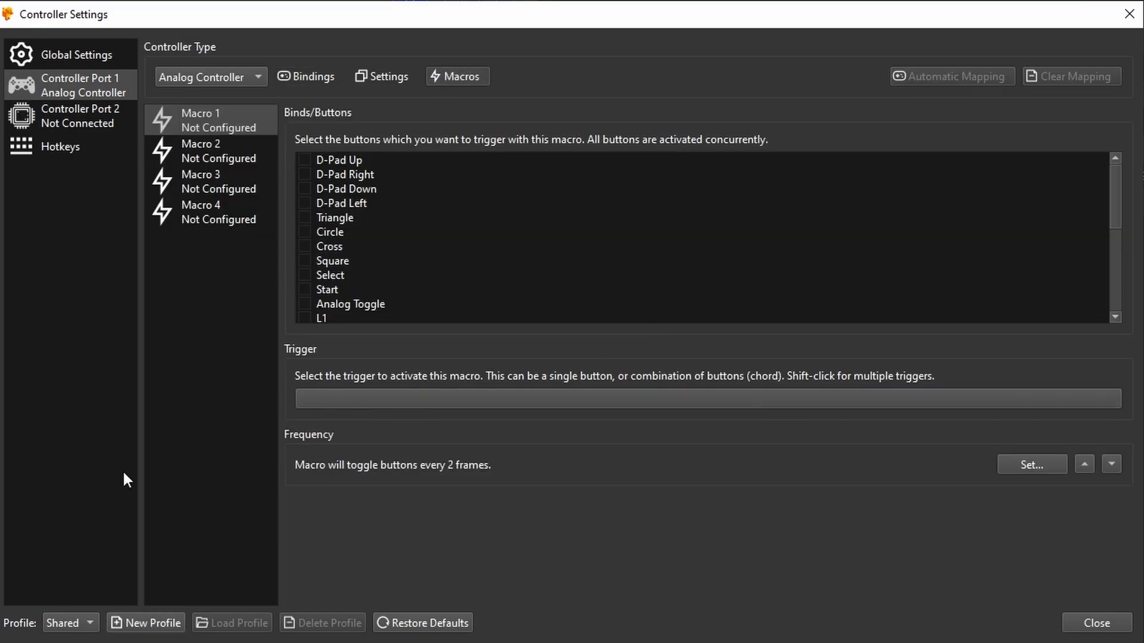
mouse_move(274, 188)
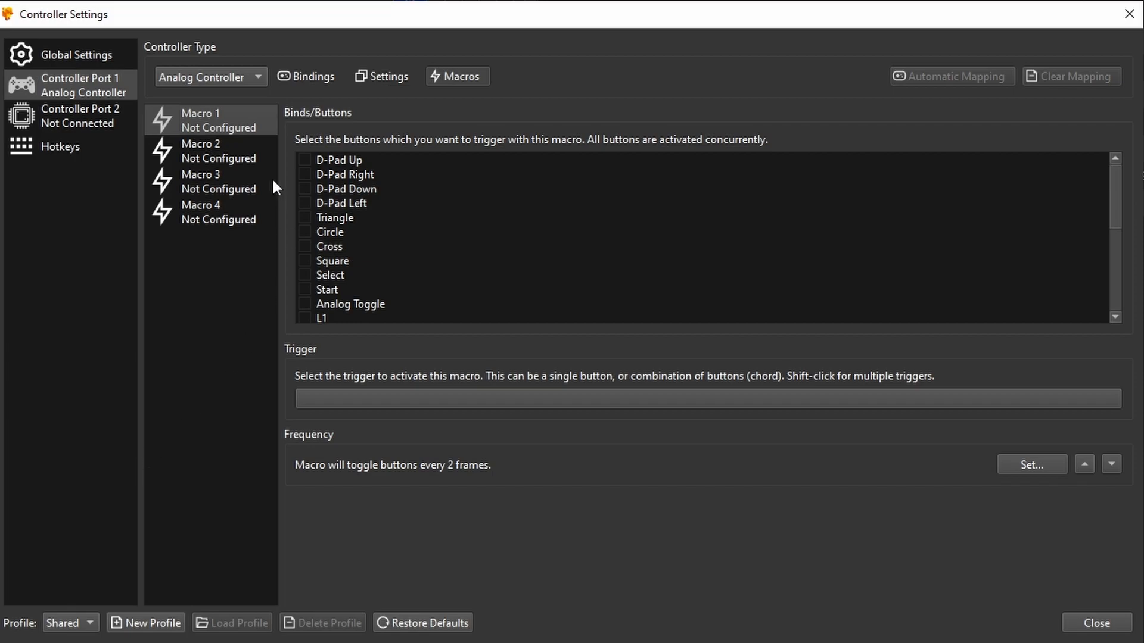
mouse_move(244, 163)
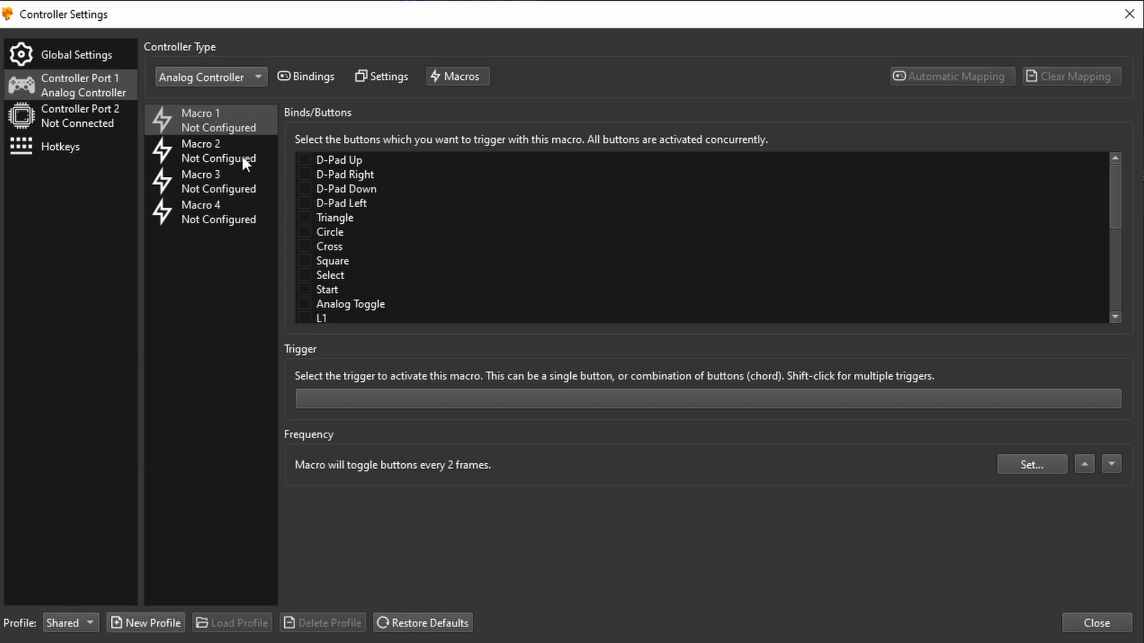
mouse_move(201, 324)
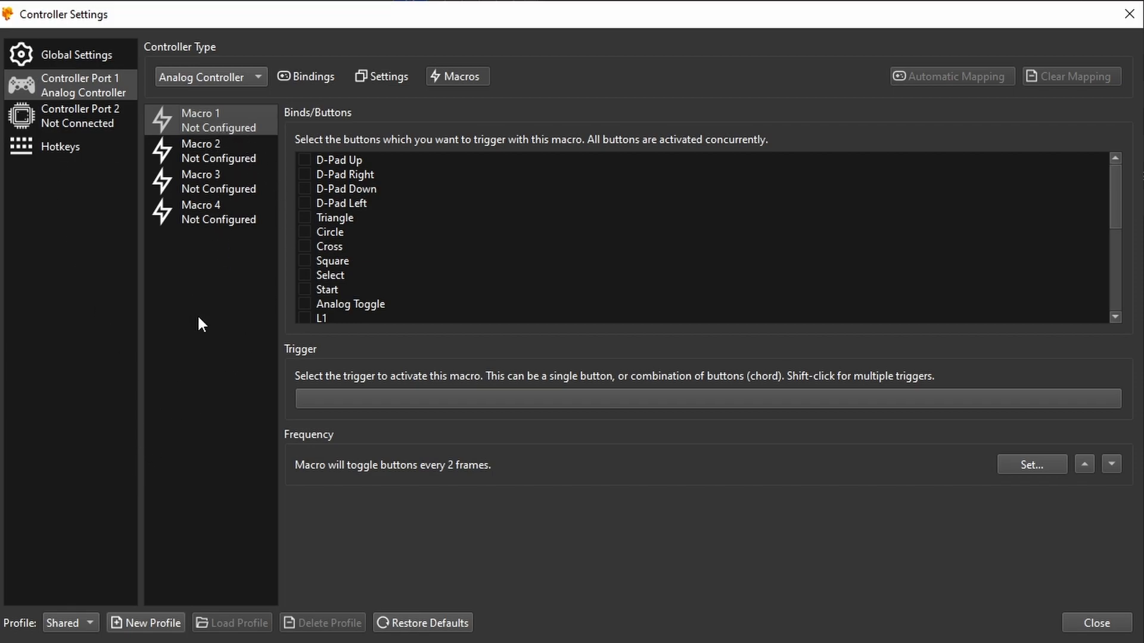
mouse_move(210, 302)
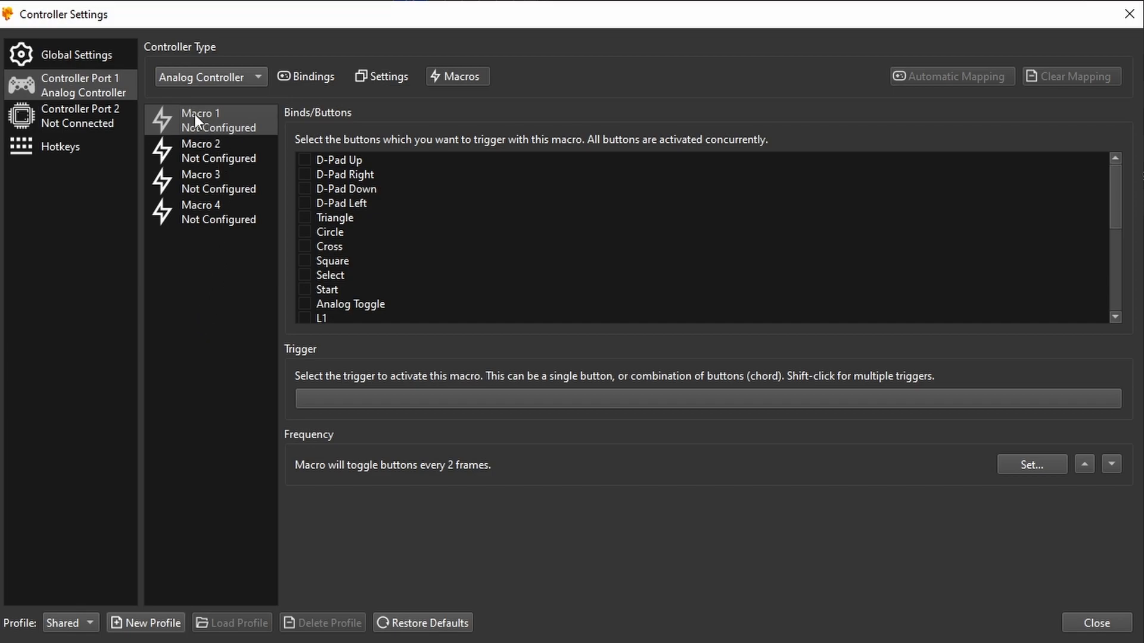
click(305, 246)
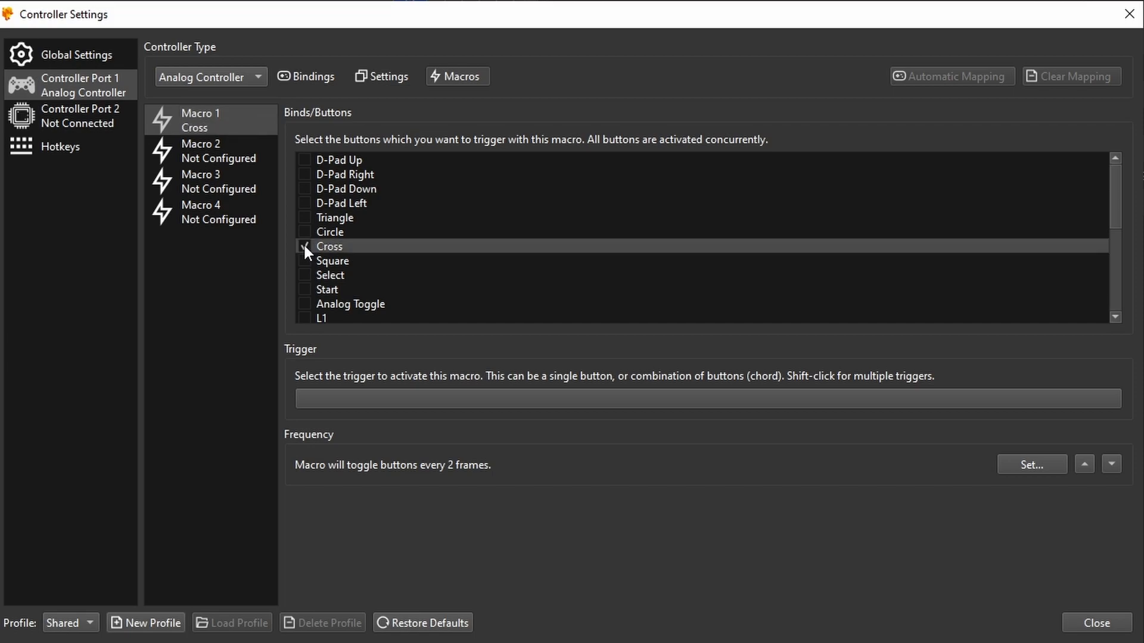
click(304, 246)
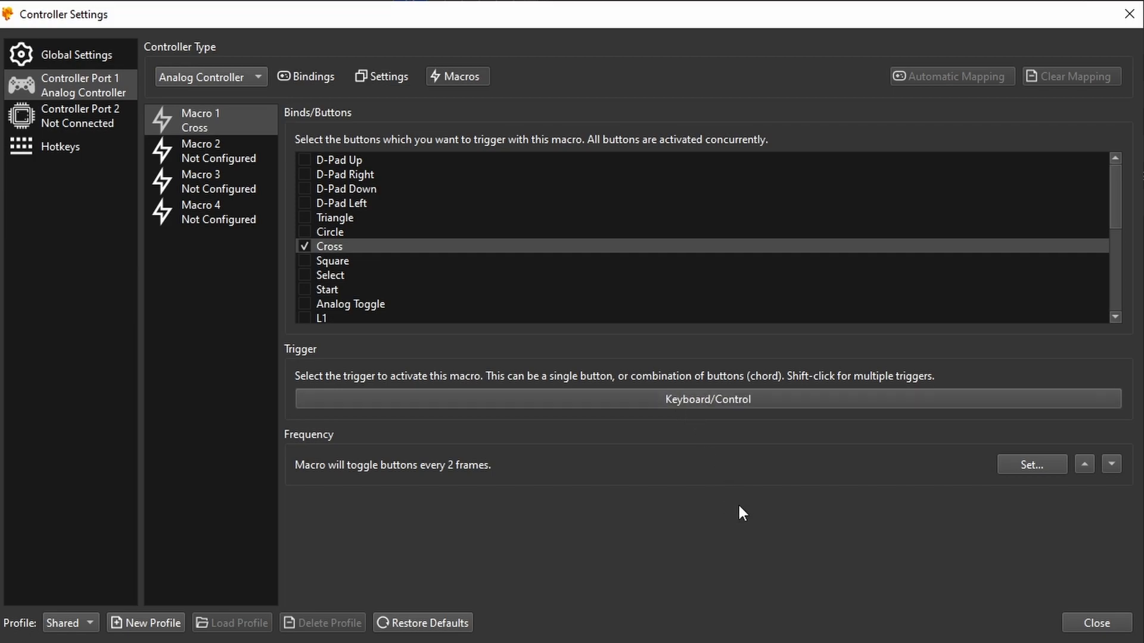
mouse_move(737, 407)
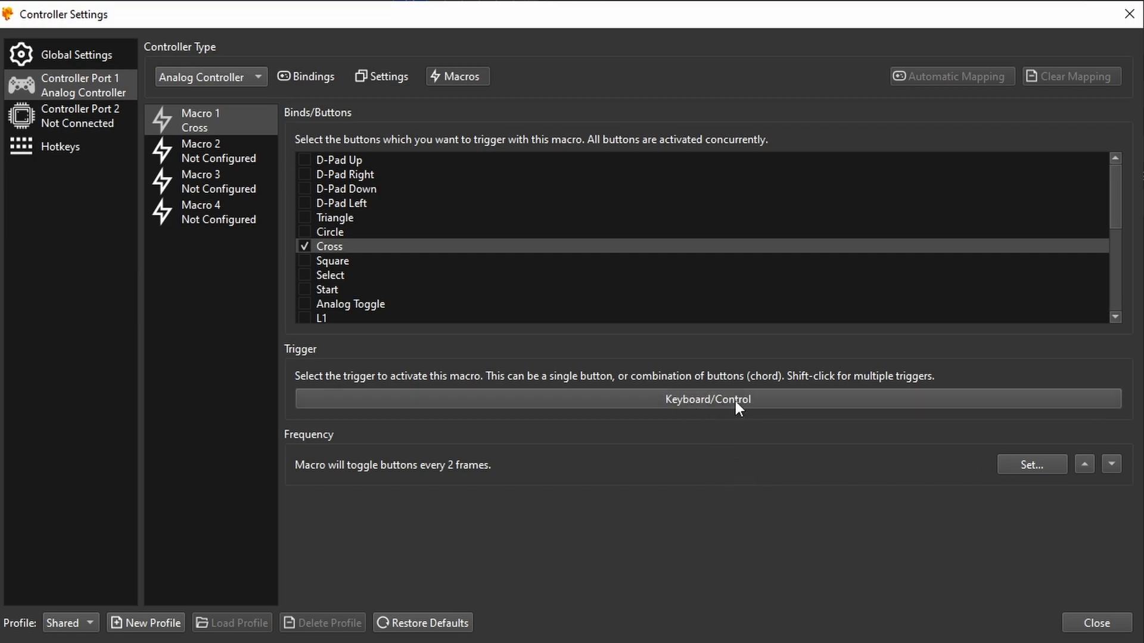
mouse_move(325, 467)
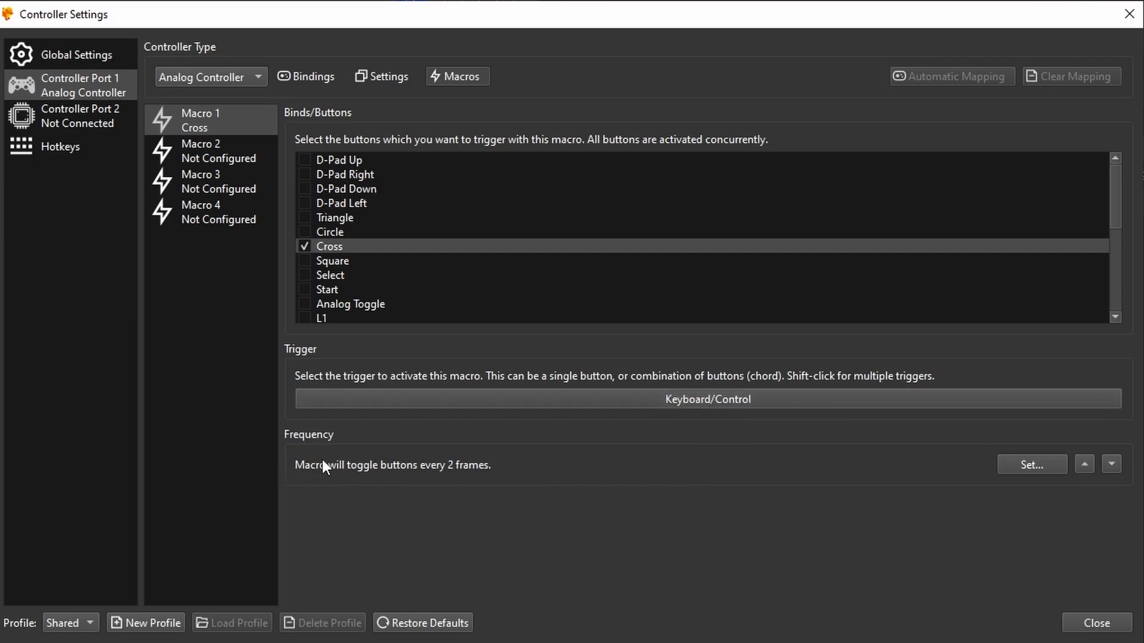
click(1030, 464)
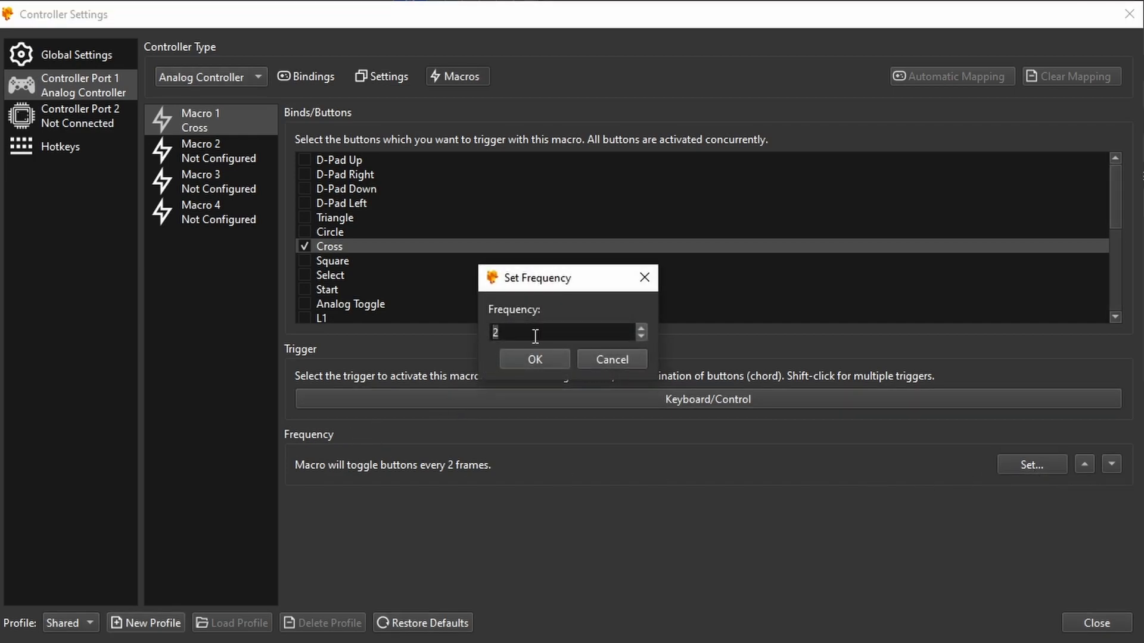
click(533, 359)
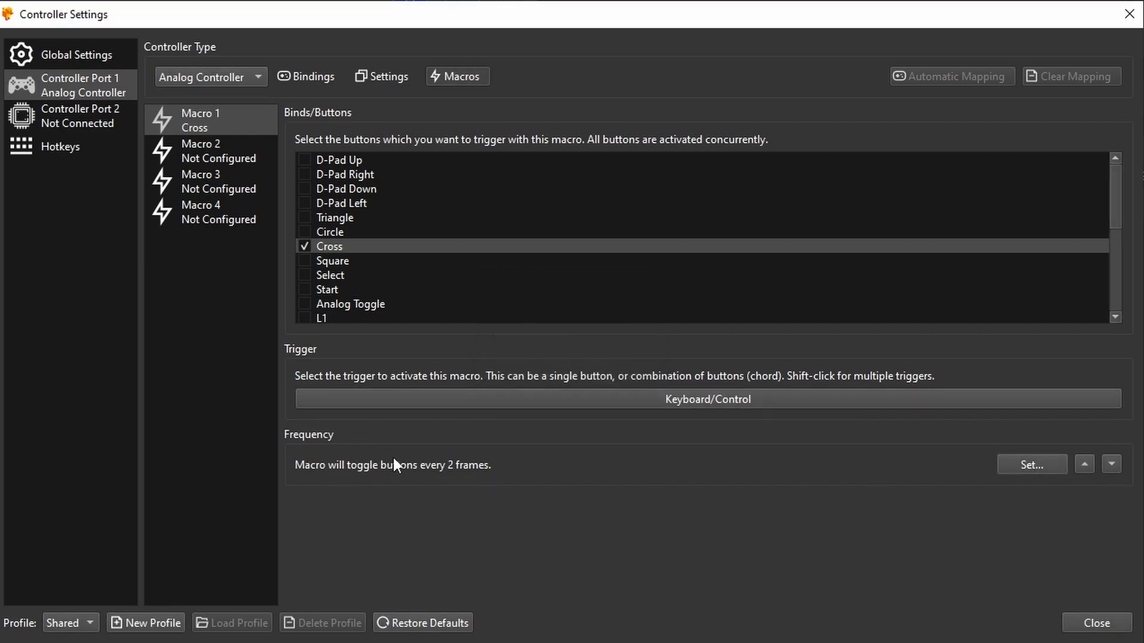
mouse_move(480, 469)
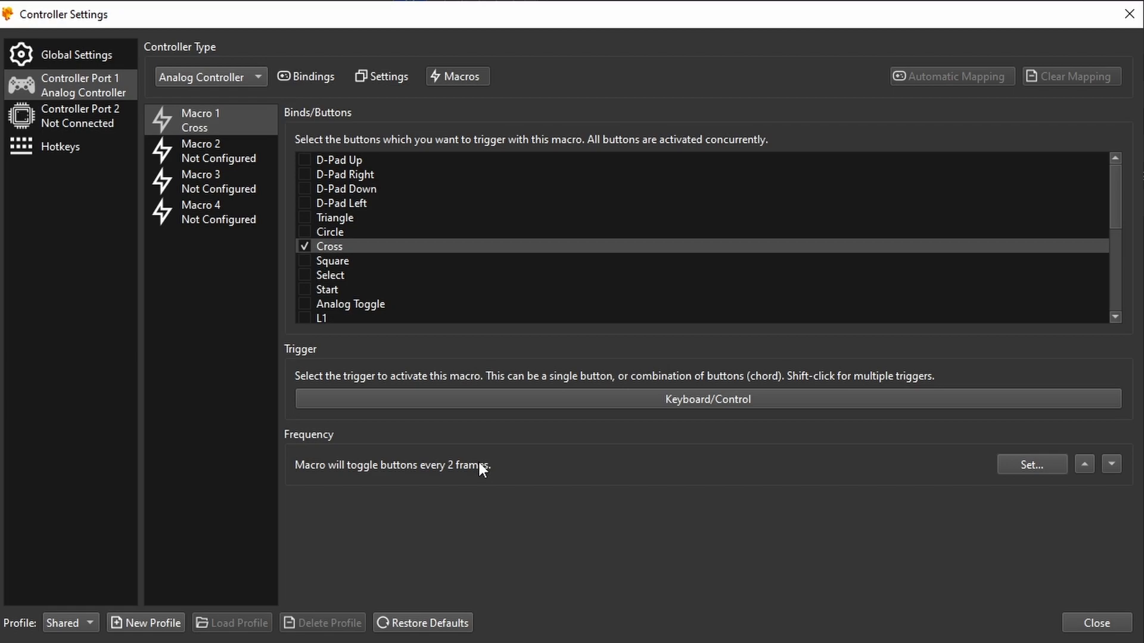
mouse_move(474, 471)
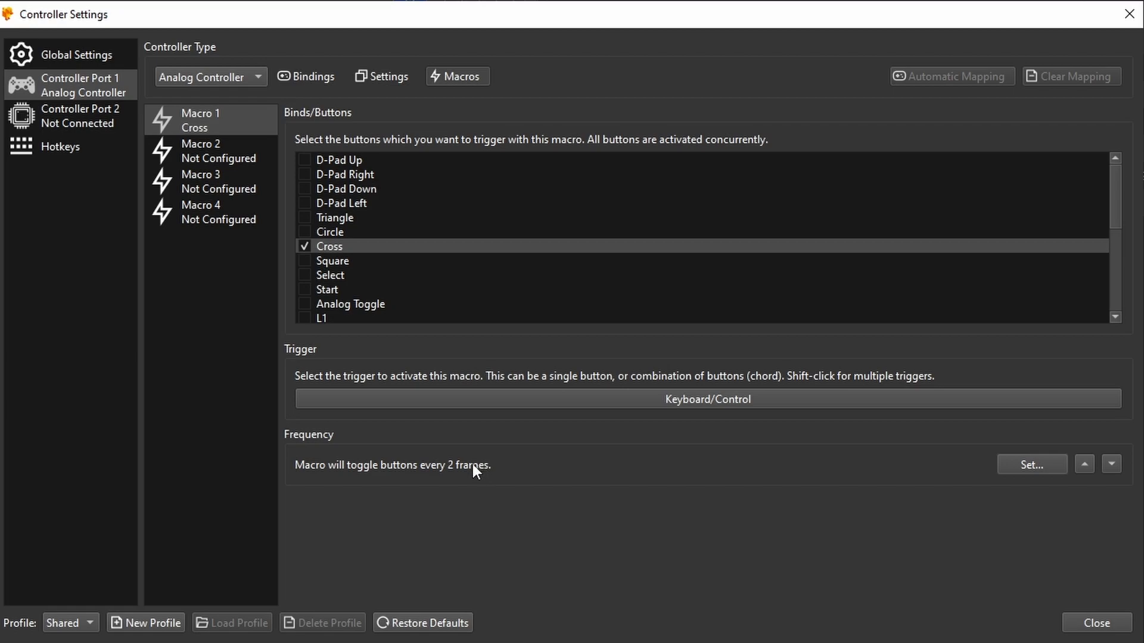
Step: Bind Macro 2's Cross to R3 (SDL-0/RightStick), then boot Metal Gear Solid Integral Disc 1
click(210, 150)
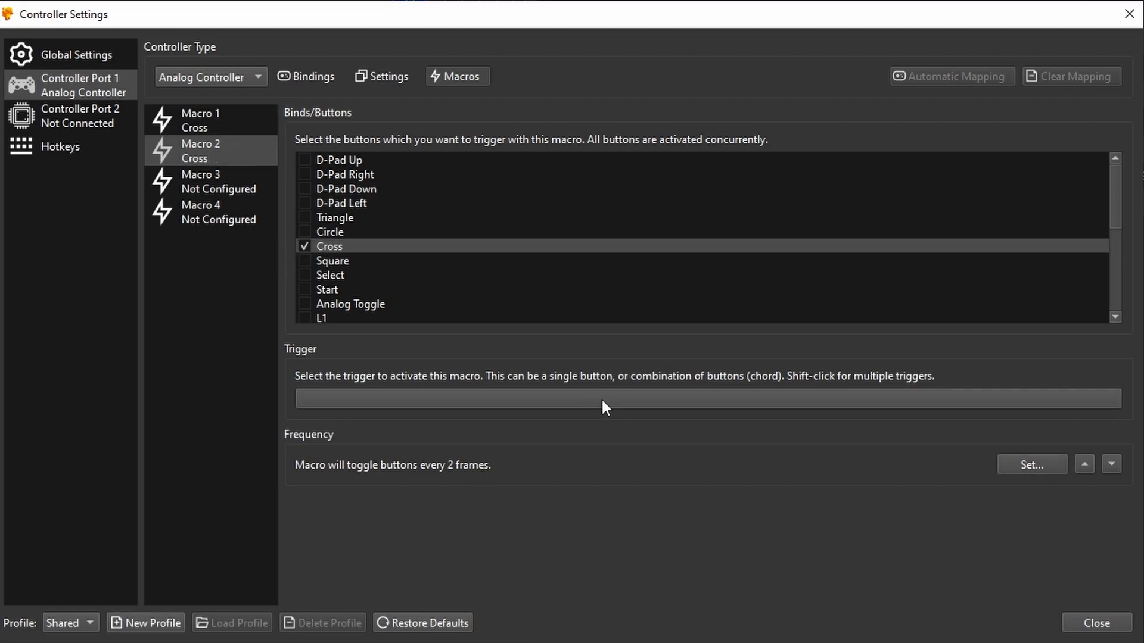
click(706, 399)
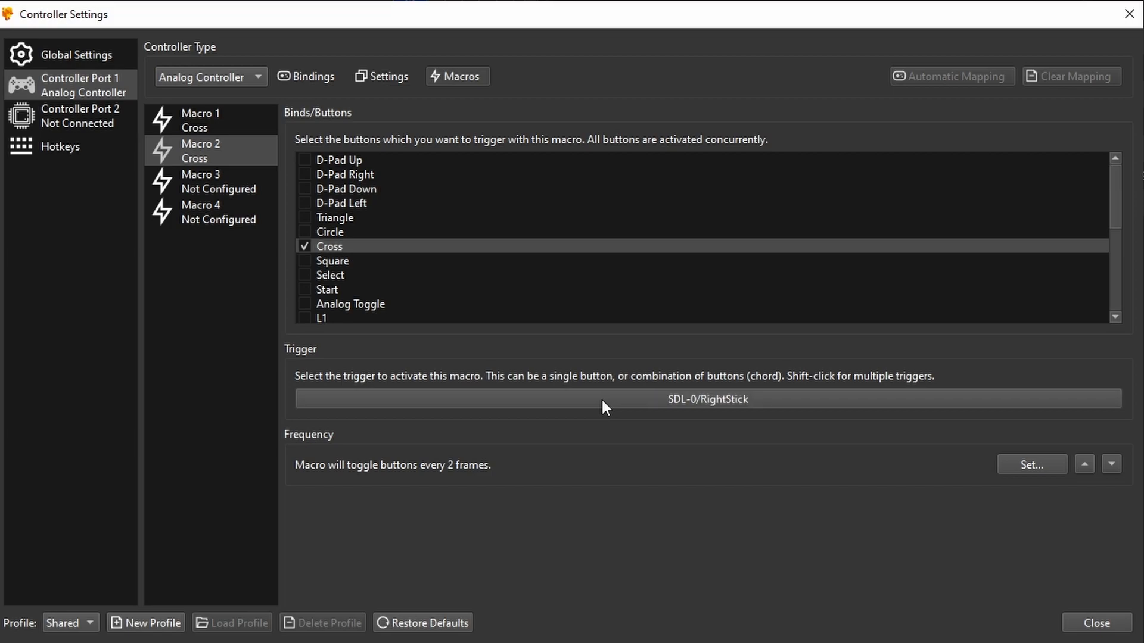
mouse_move(732, 407)
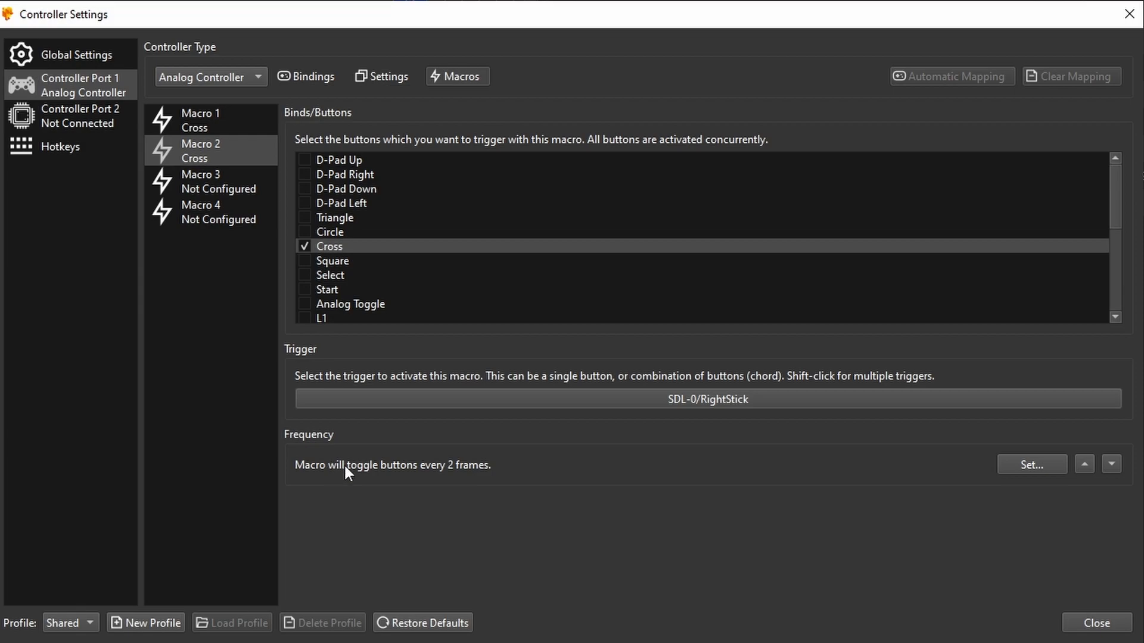
mouse_move(436, 499)
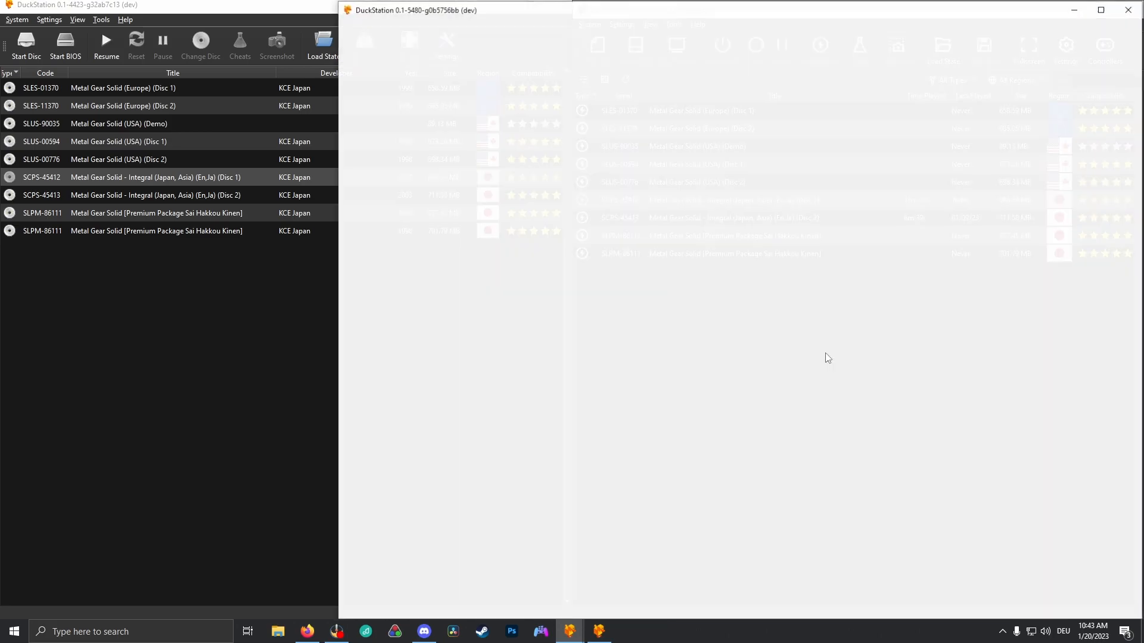
double_click(156, 176)
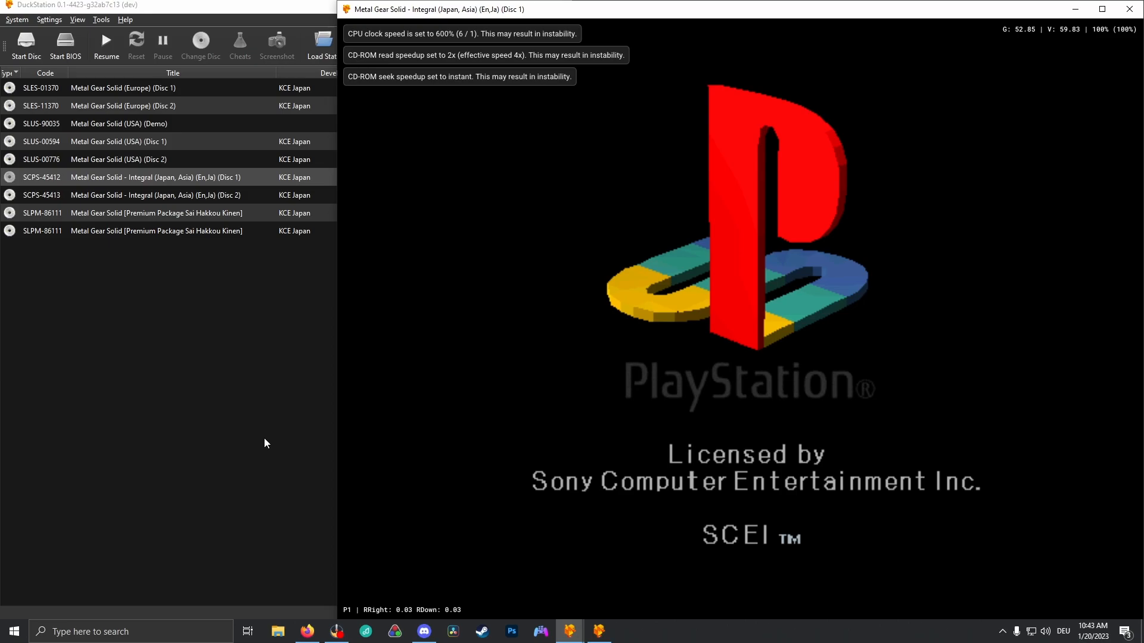